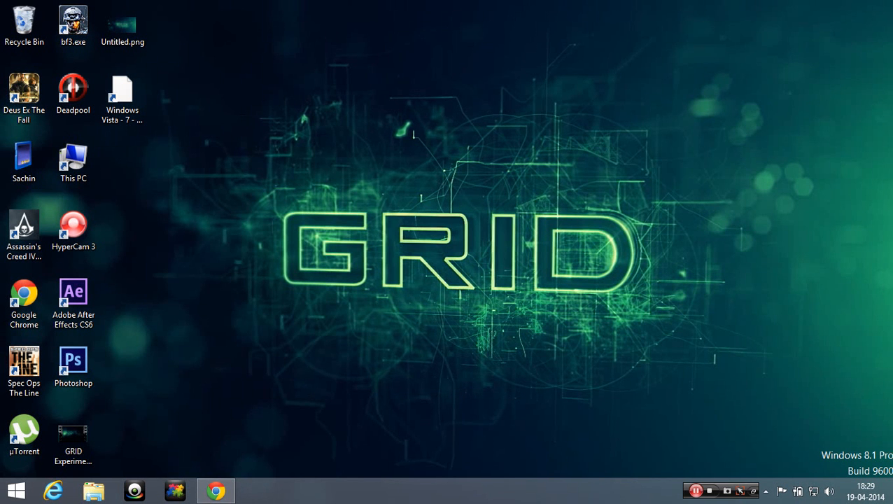
Step: Run the KMS Activator Ultimate 2014 file from the desktop
{"action": "left_click", "coordinate": [123, 91]}
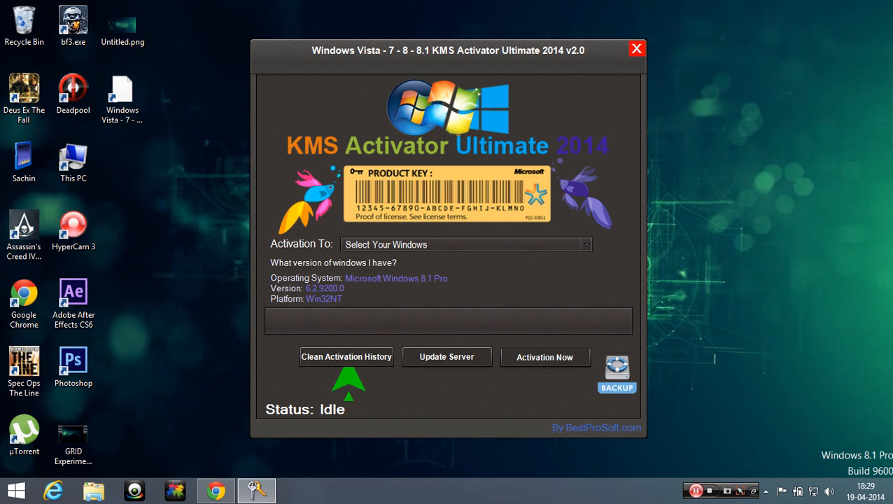
Step: Clean the activation history and update the KMS server to online
{"action": "left_click", "coordinate": [346, 357]}
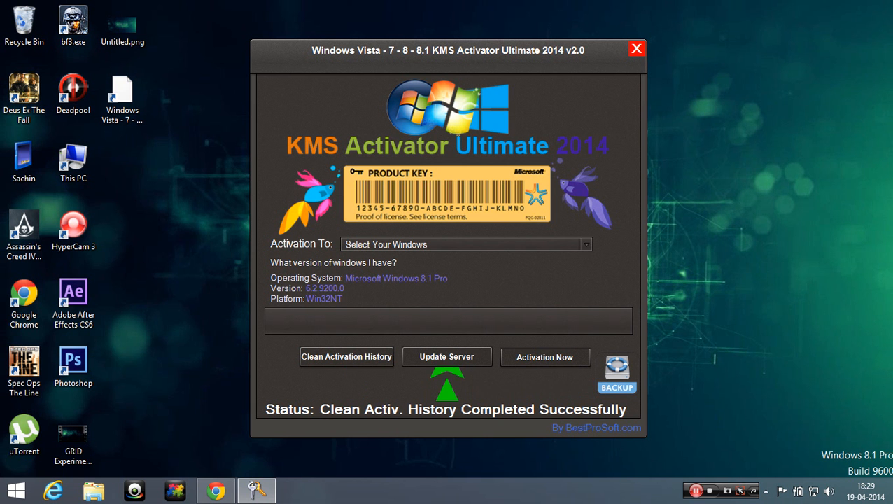
{"action": "left_click", "coordinate": [446, 357]}
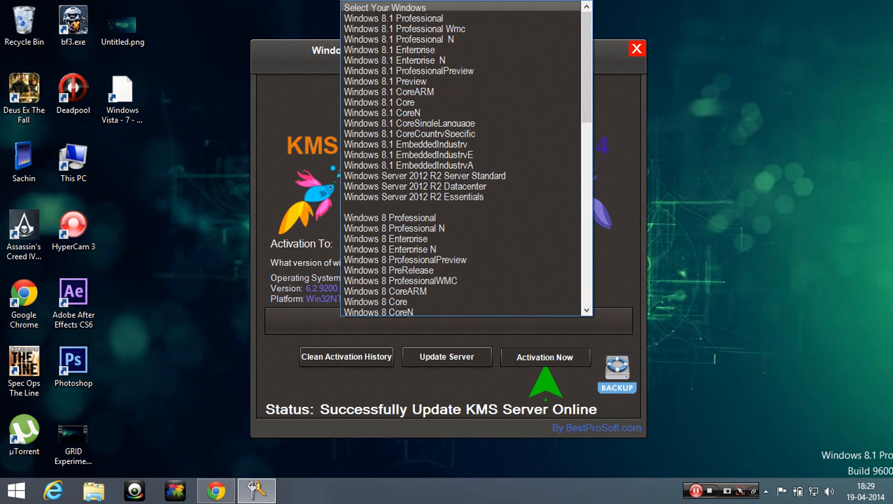
Step: Select Windows 8.1 Professional as the target and run Activation Now
{"action": "left_click", "coordinate": [393, 18]}
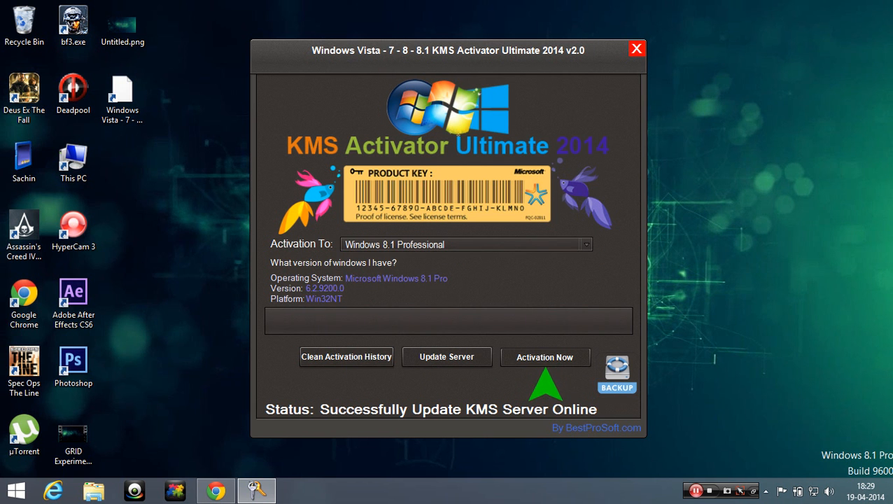
{"action": "left_click", "coordinate": [545, 357]}
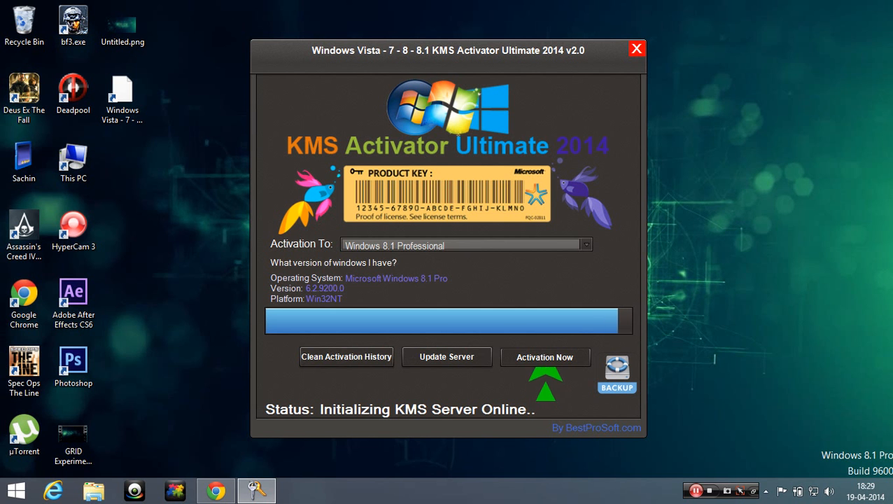
{"action": "left_click", "coordinate": [545, 357]}
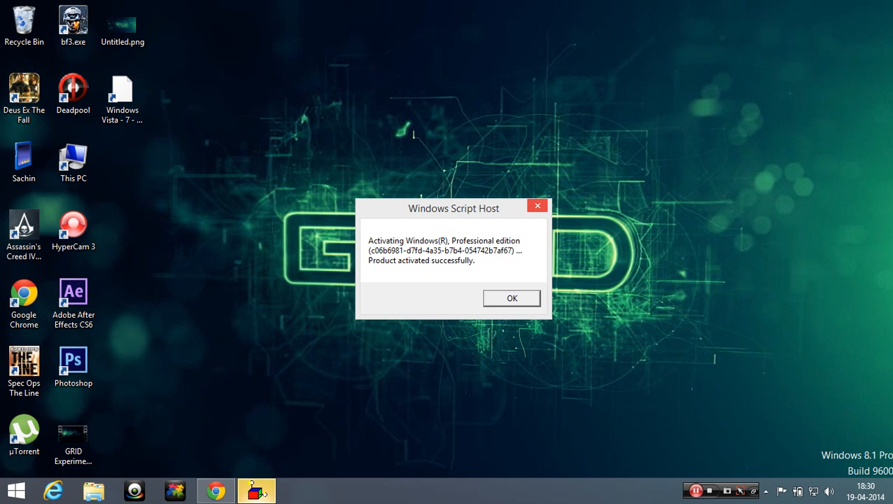
Step: Dismiss the Windows Script Host activation success message
{"action": "left_click", "coordinate": [512, 297]}
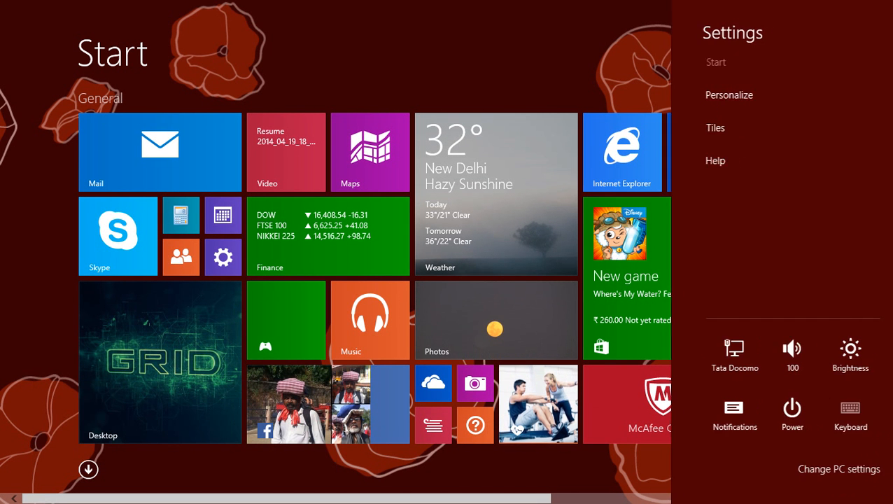
Step: Check Start screen Personalize options, then return to the desktop and bring Chrome forward
{"action": "left_click", "coordinate": [729, 94]}
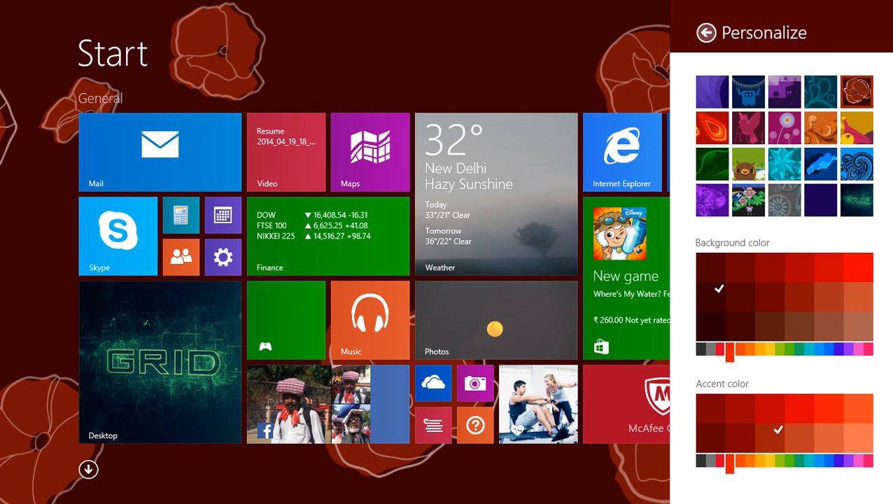
{"action": "left_click", "coordinate": [706, 33]}
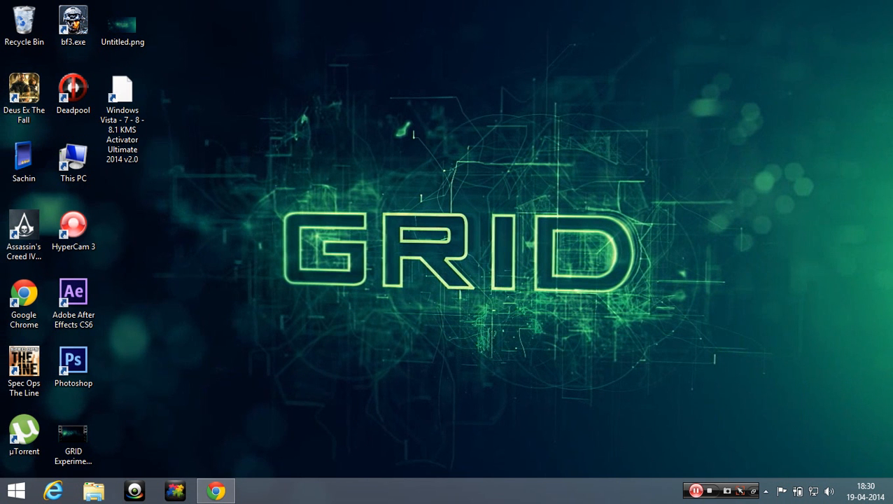
{"action": "left_click", "coordinate": [215, 490]}
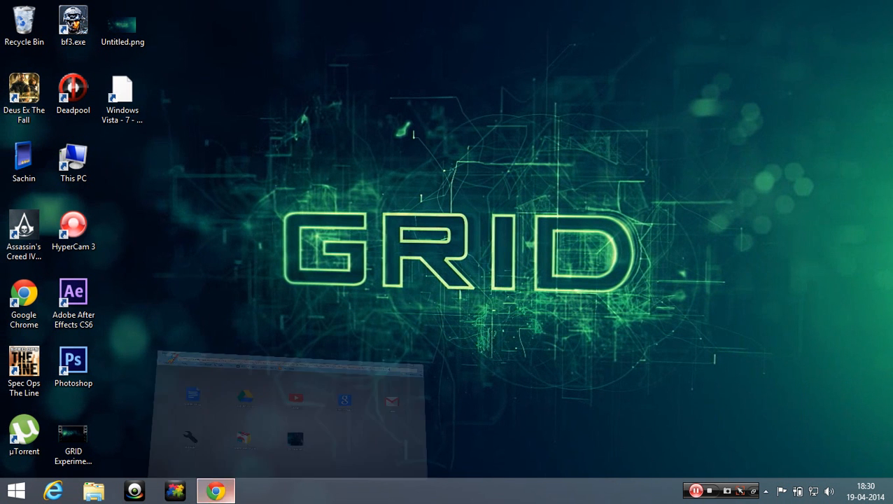
{"action": "left_click", "coordinate": [214, 490]}
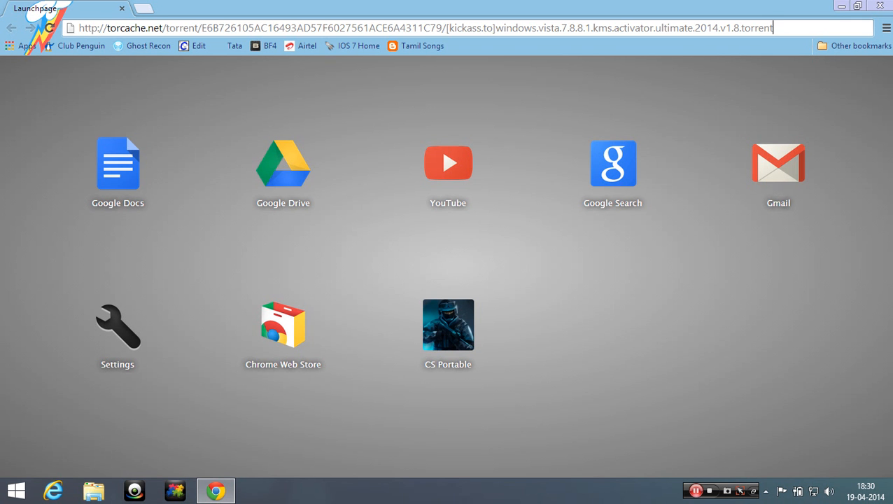